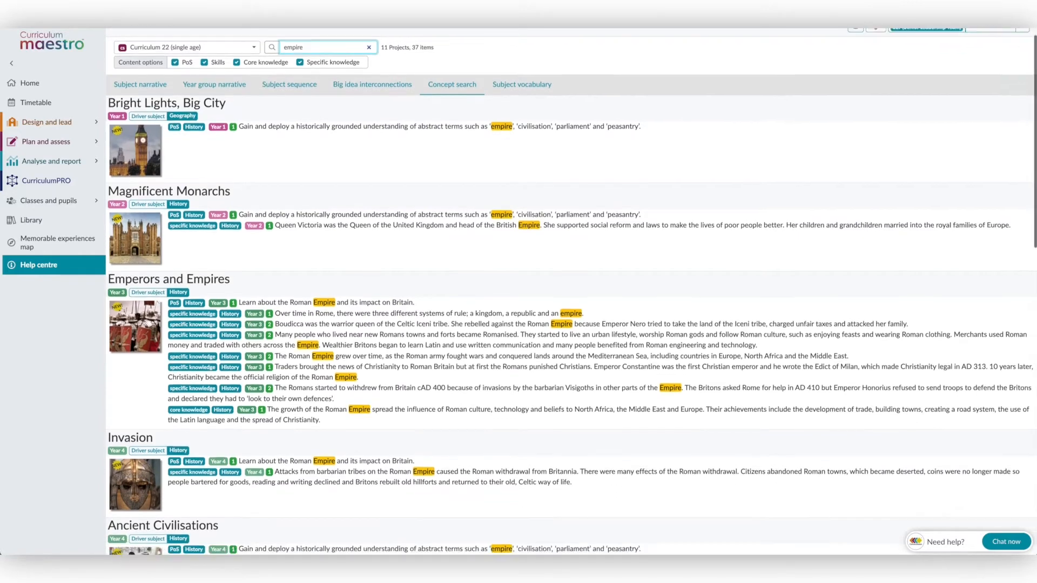
Review the 'empire' concept search results, then switch to the Year 6 History subject vocabulary grid
scroll("down", 3)
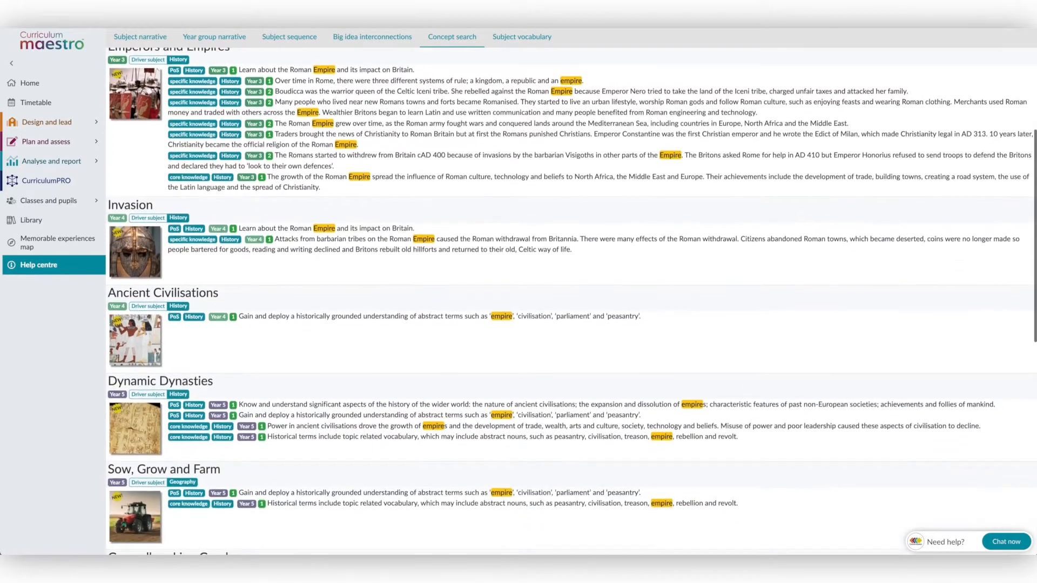
scroll("down", 3)
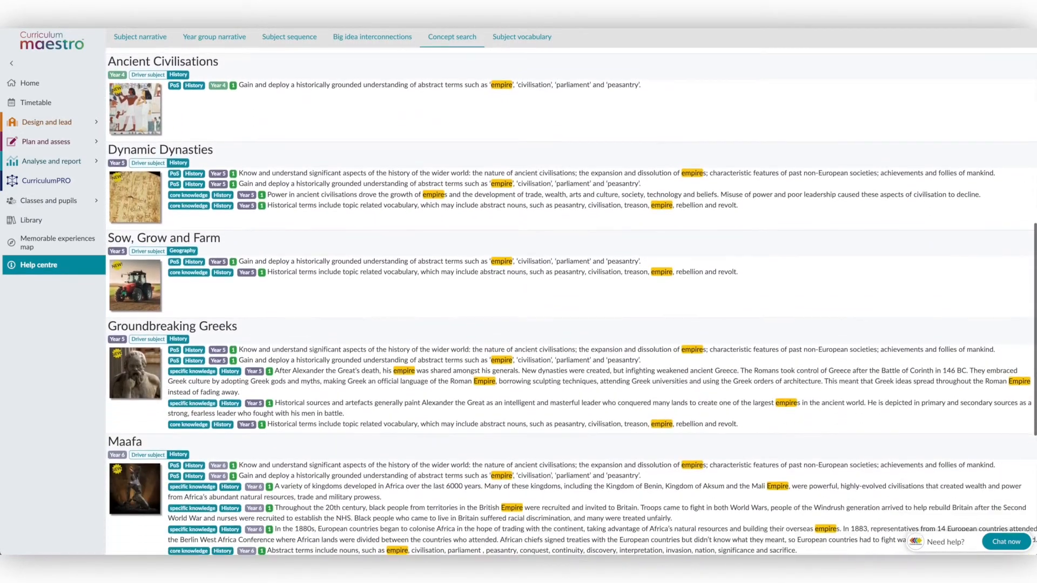
left_click(521, 87)
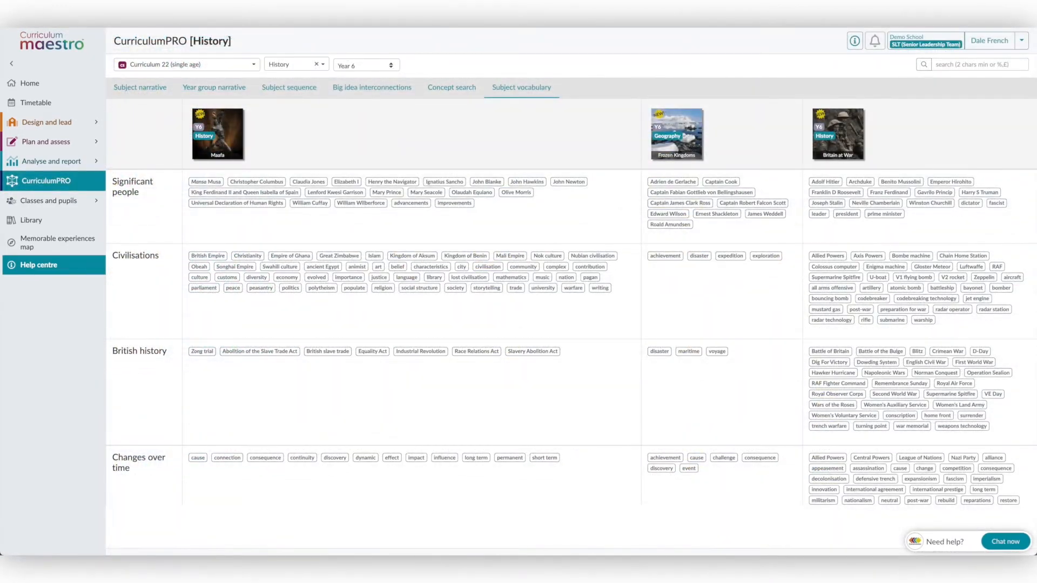